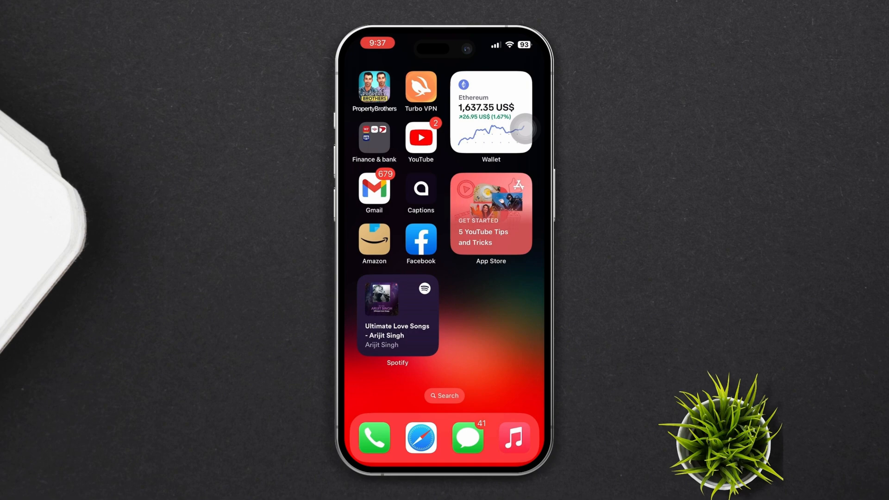
Launch the Amazon shopping app from the home screen.
left_click(374, 237)
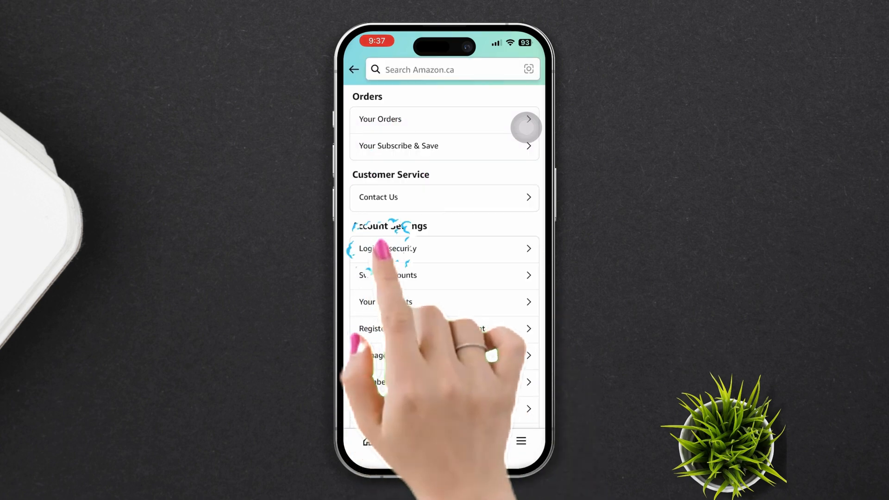
In Login & Security, submit the new email, confirm the one-time code, and focus the password field.
left_click(388, 248)
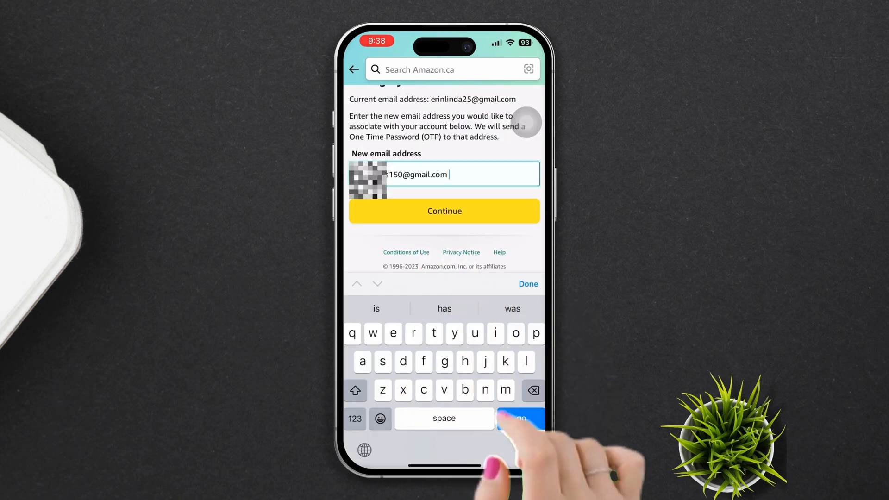
left_click(522, 419)
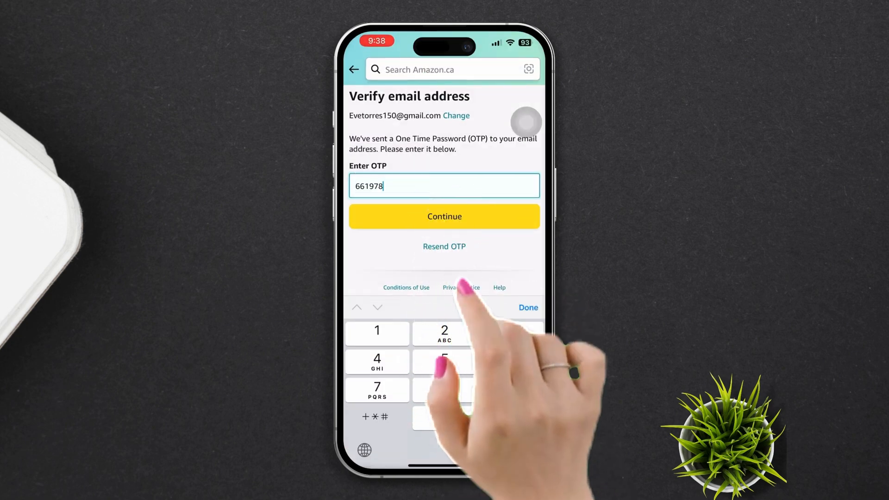
left_click(444, 217)
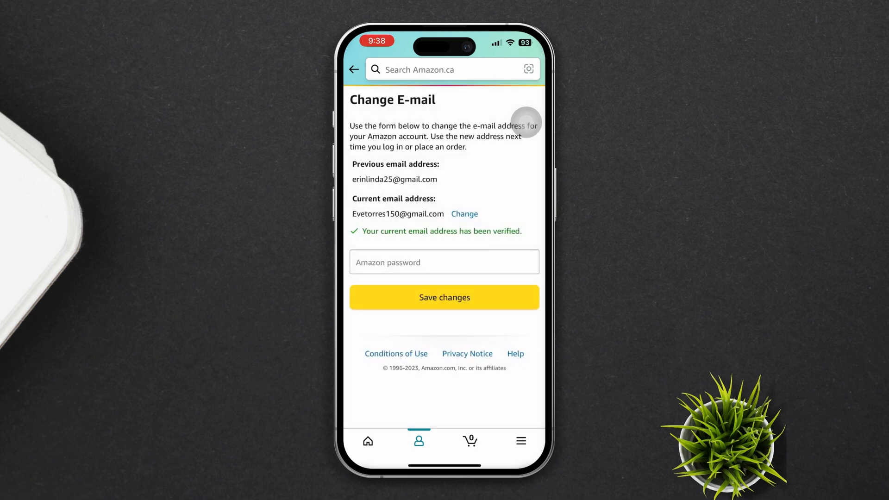
left_click(457, 256)
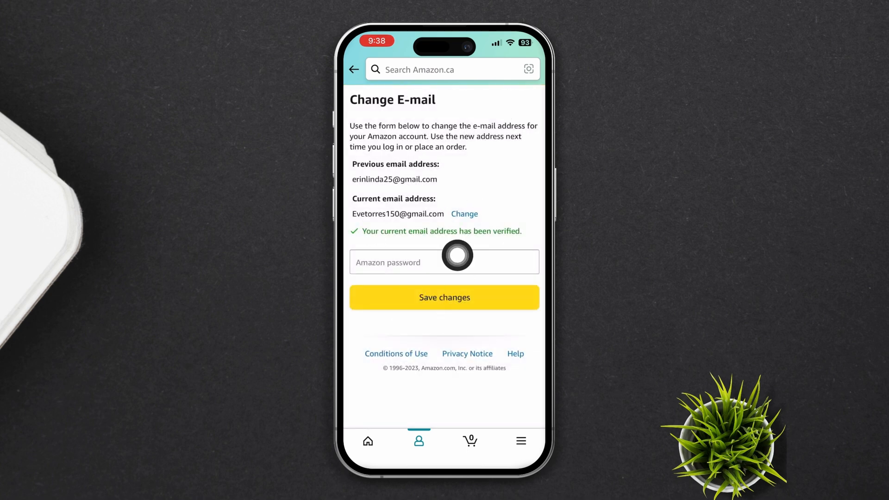